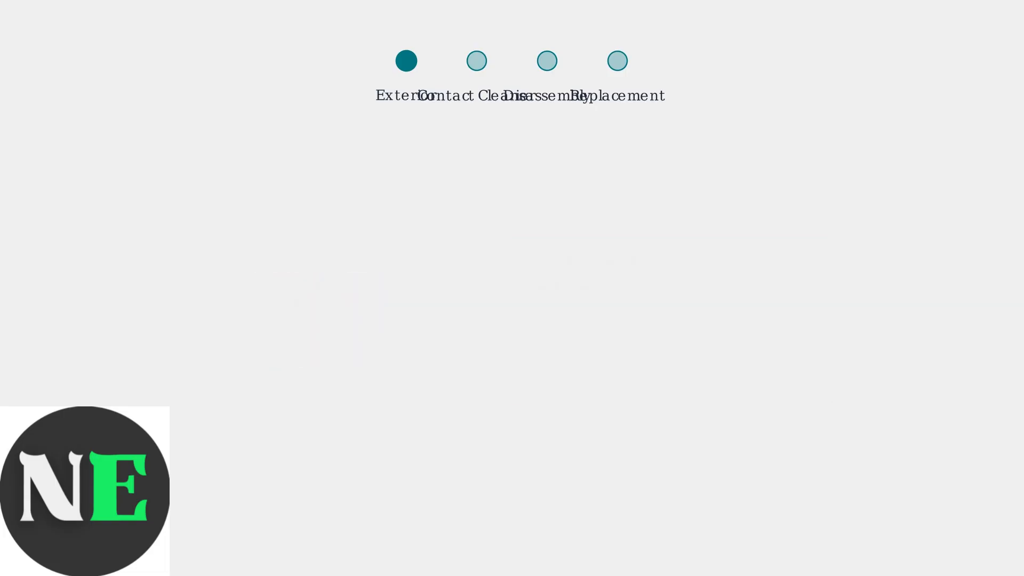
{"action": "left_click", "coordinate": [476, 61]}
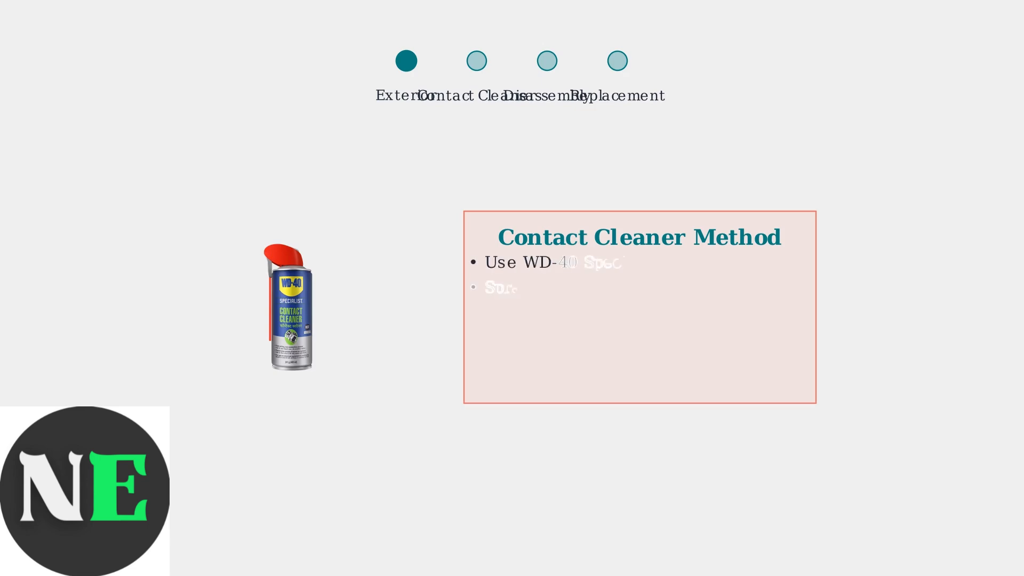